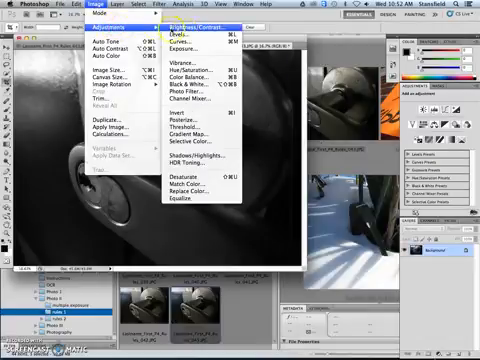
Apply a Brightness/Contrast adjustment to the black-and-white knob photo.
{"action": "left_click", "coordinate": [204, 22]}
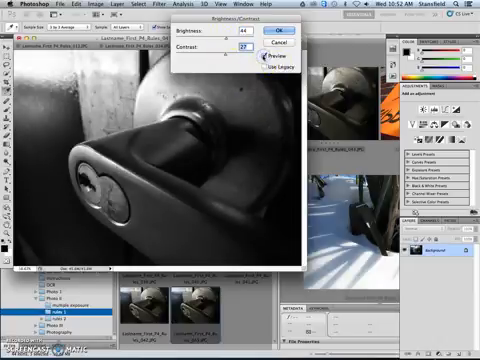
{"action": "left_click", "coordinate": [270, 32]}
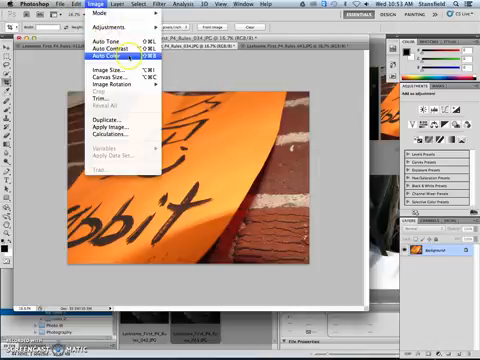
{"action": "mouse_move", "coordinate": [104, 28]}
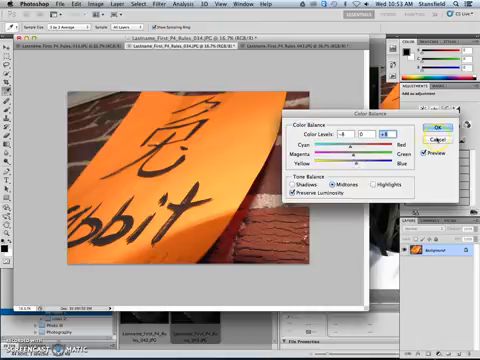
Shift the rabbit photo's colour balance, then change its saturation with Hue/Saturation.
{"action": "left_click", "coordinate": [88, 8]}
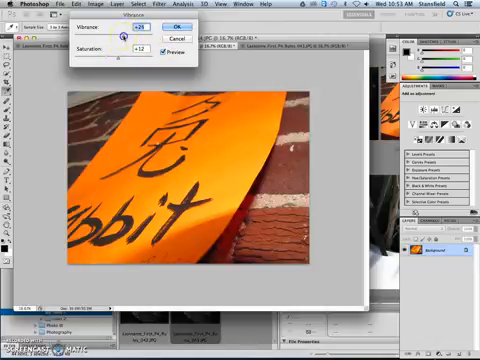
{"action": "left_click", "coordinate": [174, 26]}
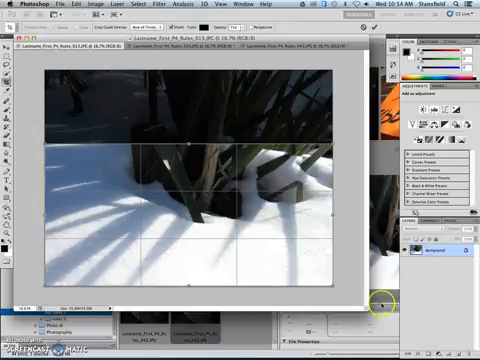
{"action": "mouse_move", "coordinate": [176, 200]}
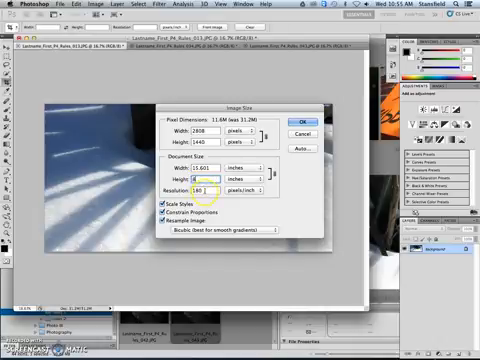
Resize the snow and rabbit photos to 300 ppi, then enter 8 inches for the knob photo.
{"action": "type", "text": "300"}
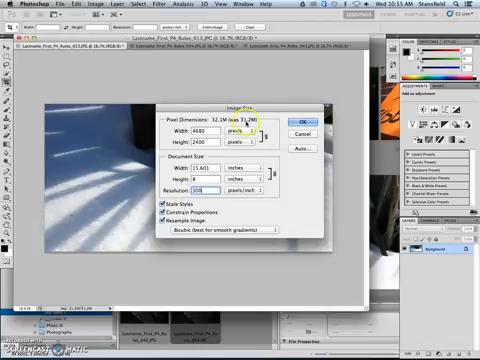
{"action": "left_click", "coordinate": [292, 116]}
{"action": "type", "text": "3"}
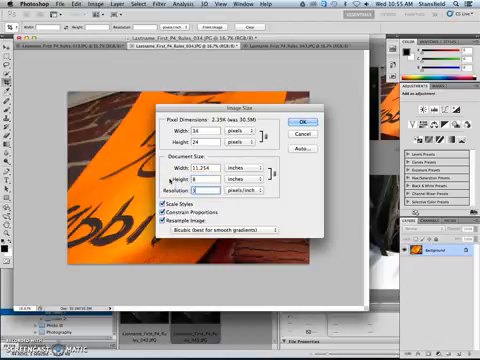
{"action": "left_click", "coordinate": [296, 116]}
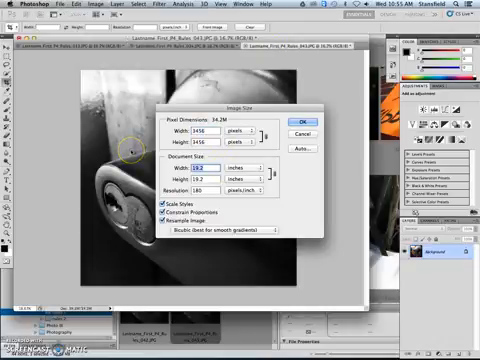
{"action": "type", "text": "8"}
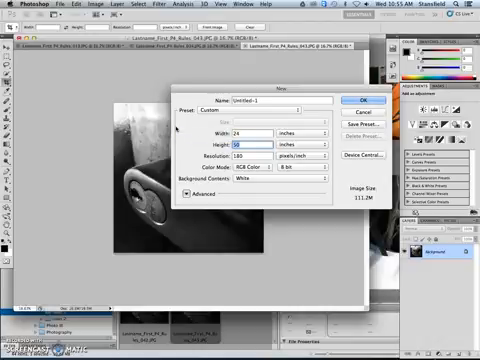
Define the new document with dimension 15 and resolution 300 pixels per inch.
{"action": "type", "text": "15"}
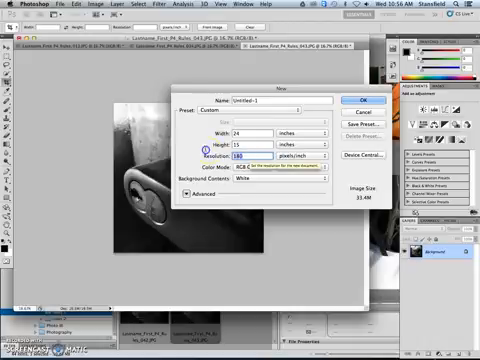
{"action": "type", "text": "300"}
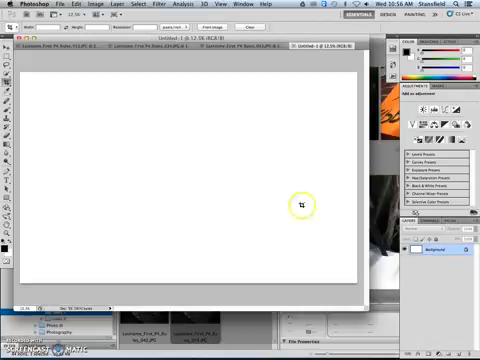
{"action": "mouse_move", "coordinate": [340, 288]}
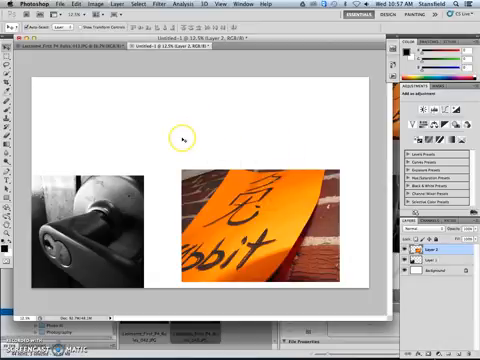
{"action": "mouse_move", "coordinate": [218, 178]}
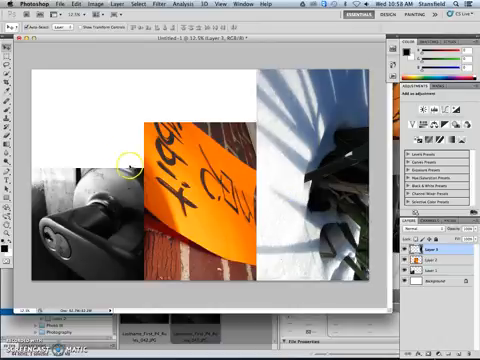
{"action": "mouse_move", "coordinate": [288, 170]}
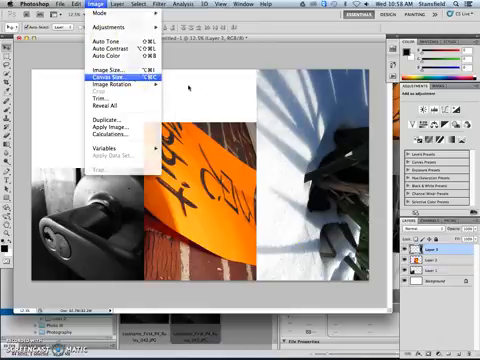
Enlarge the canvas width in Canvas Size to fit the three photos.
{"action": "left_click", "coordinate": [92, 78]}
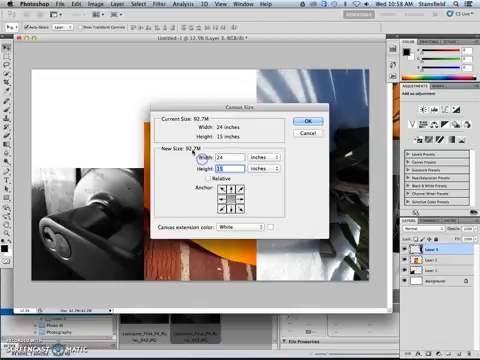
{"action": "left_click", "coordinate": [300, 118]}
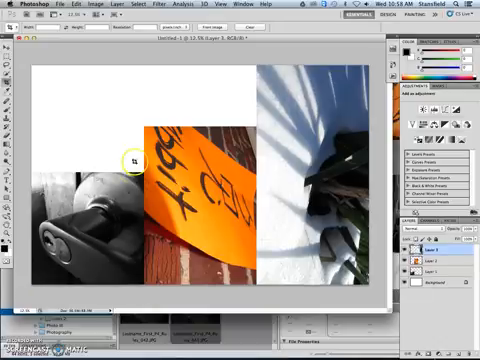
{"action": "mouse_move", "coordinate": [284, 230]}
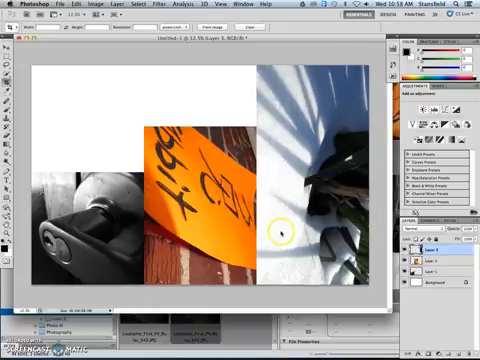
{"action": "mouse_move", "coordinate": [82, 136]}
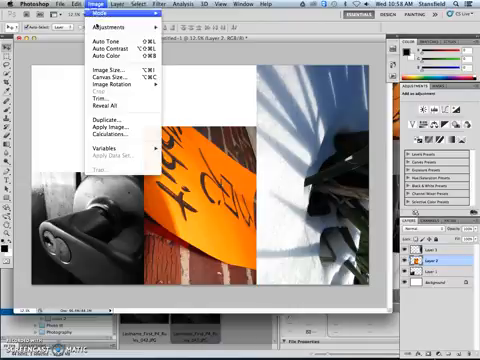
{"action": "mouse_move", "coordinate": [110, 94]}
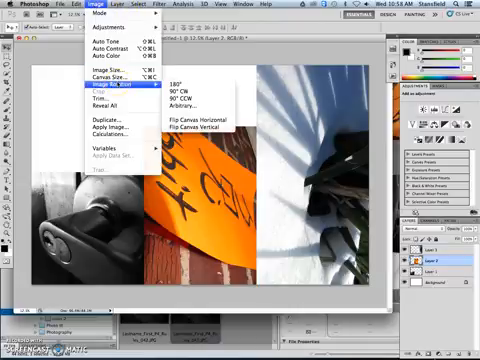